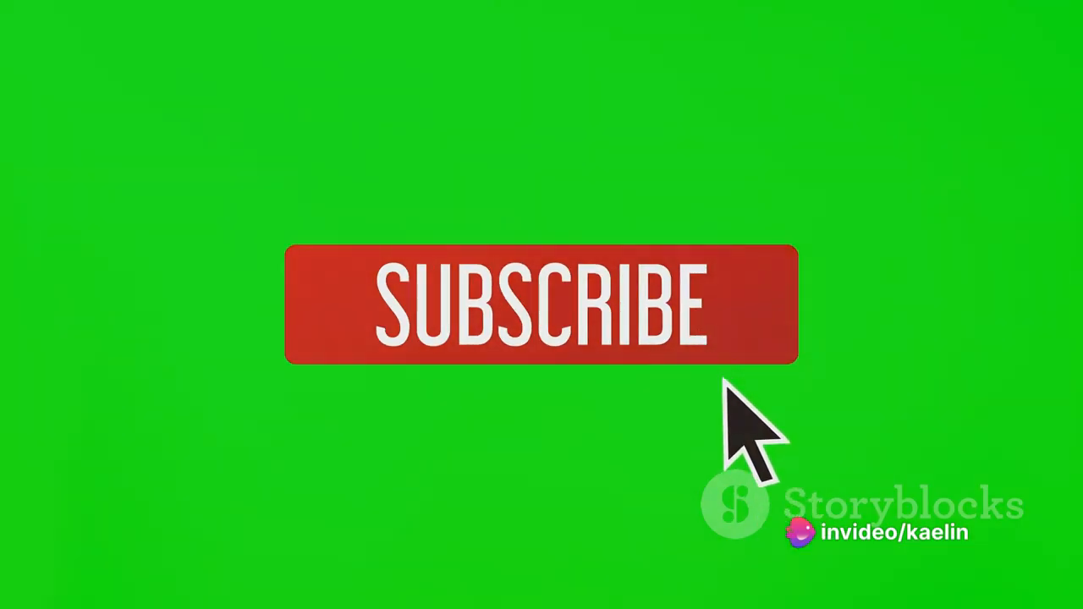
mouse_move(804, 542)
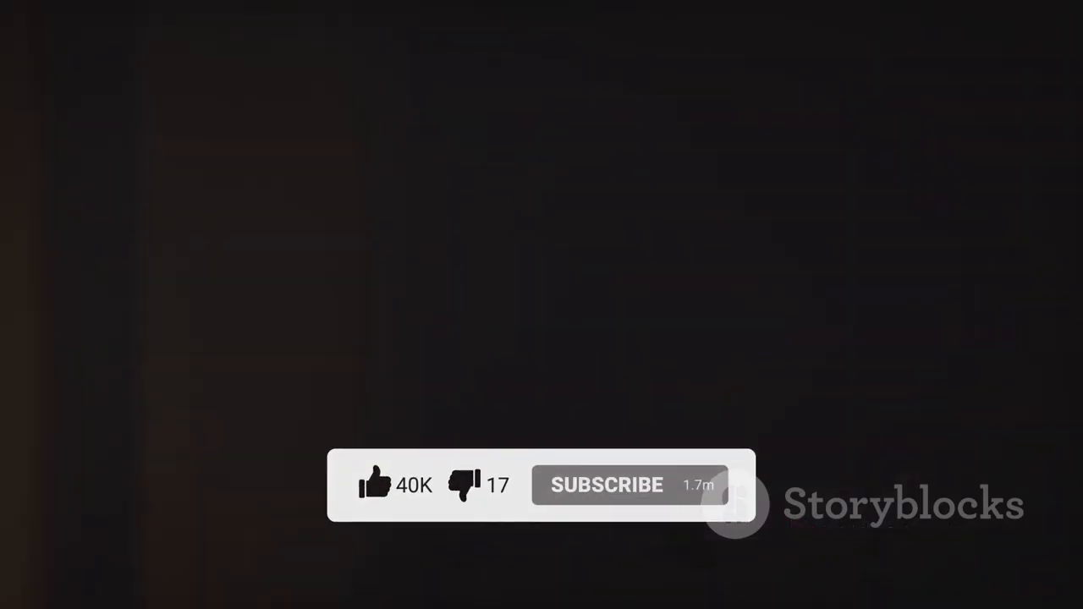
left_click(610, 485)
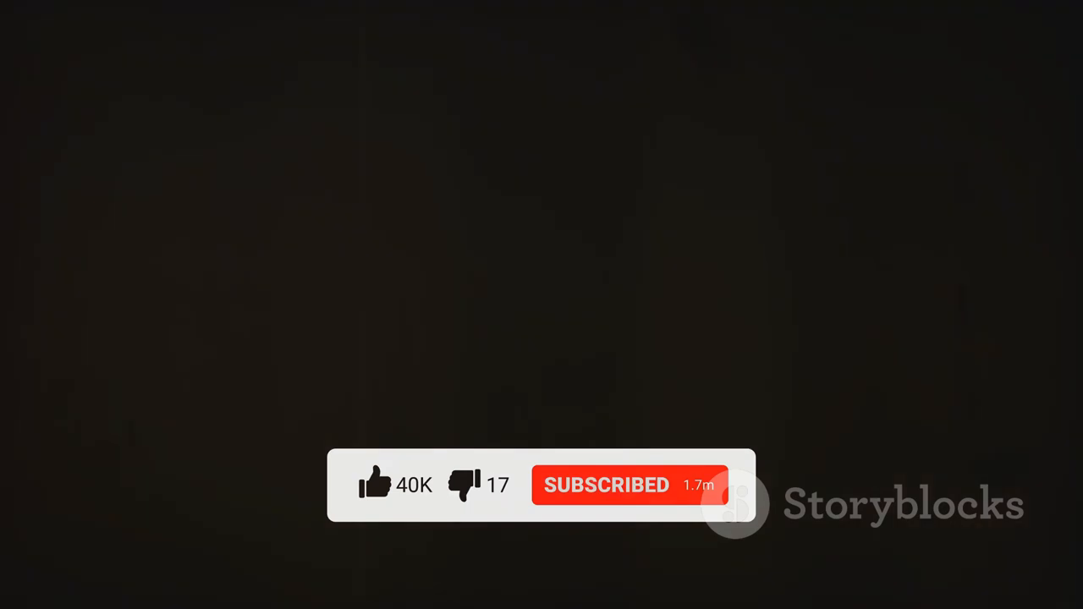